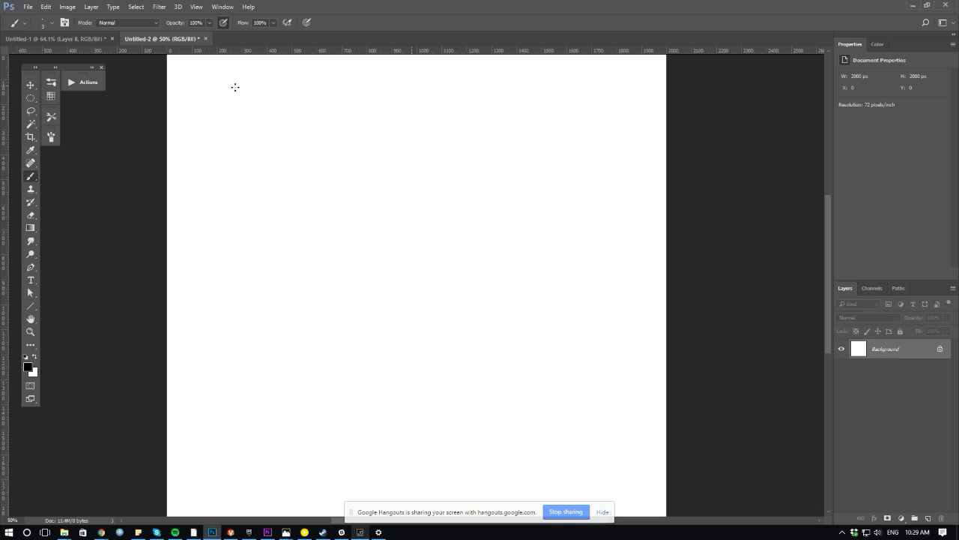
{"action": "mouse_move", "coordinate": [571, 274]}
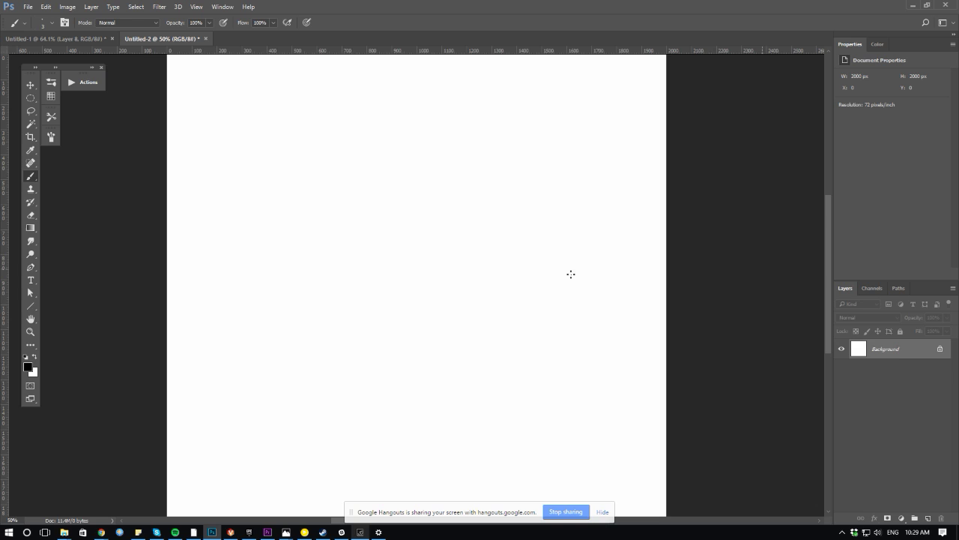
- Add Layer 1 above the white Background in the 2000 × 2000 px document
{"action": "left_click", "coordinate": [917, 518]}
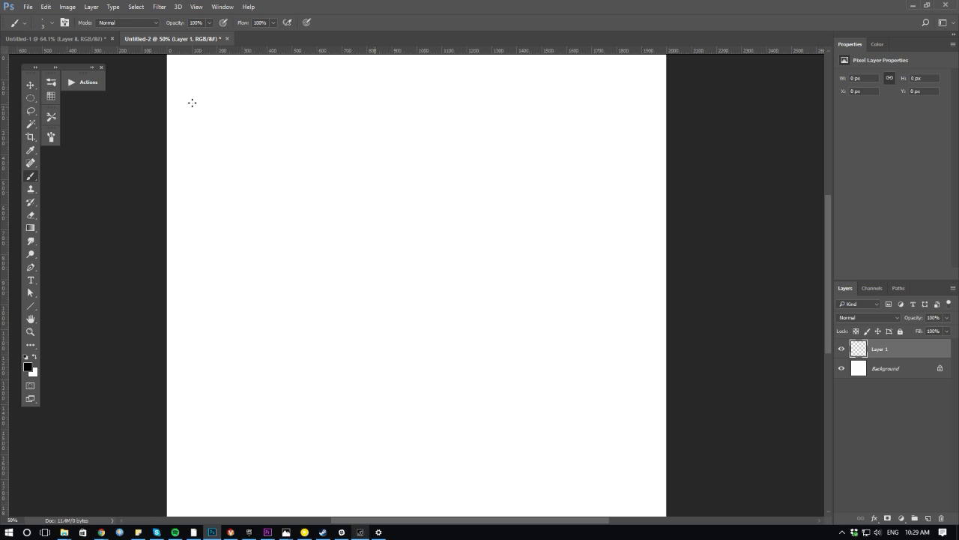
- Brush a long vertical line down the left side and a short horizontal line from its top
{"action": "left_click_drag", "start_coordinate": [185, 71], "coordinate": [186, 445]}
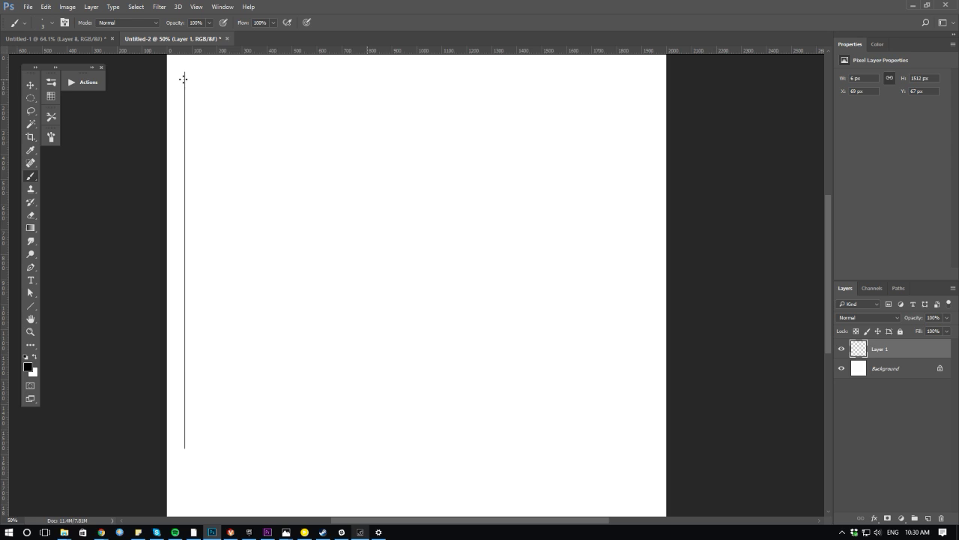
{"action": "left_click_drag", "start_coordinate": [185, 87], "coordinate": [317, 87]}
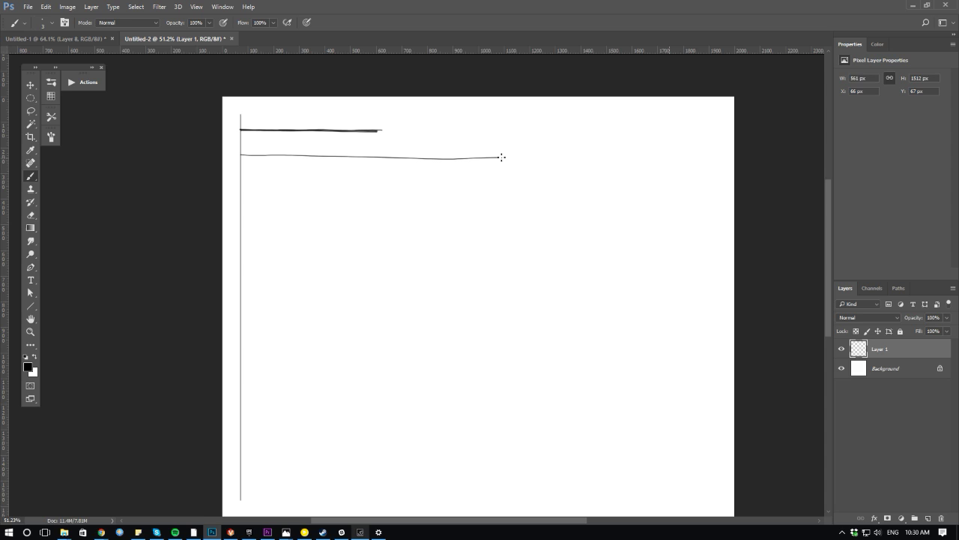
- Brush a longer horizontal line, retrace it heavier, and start a third line below
{"action": "left_click_drag", "start_coordinate": [502, 156], "coordinate": [539, 157]}
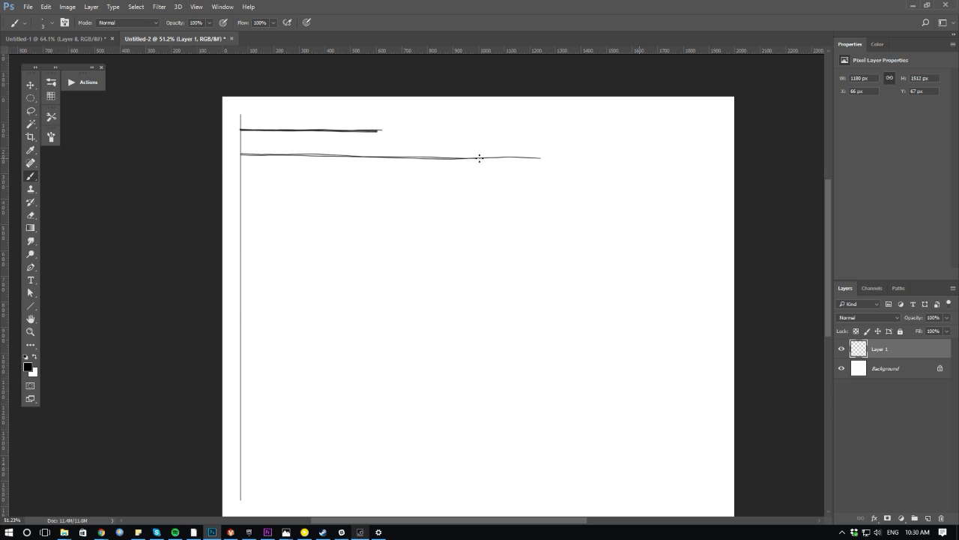
{"action": "left_click_drag", "start_coordinate": [479, 158], "coordinate": [536, 157]}
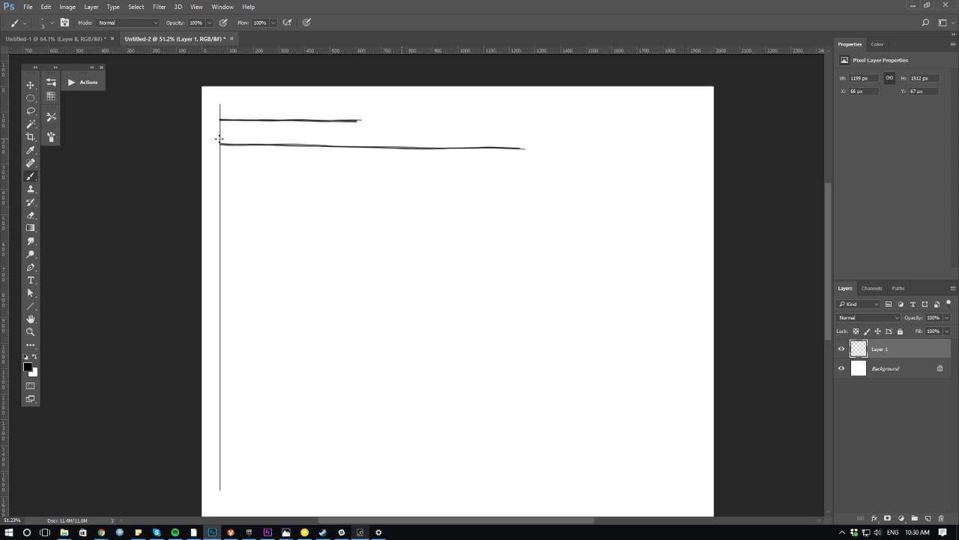
{"action": "mouse_move", "coordinate": [163, 146]}
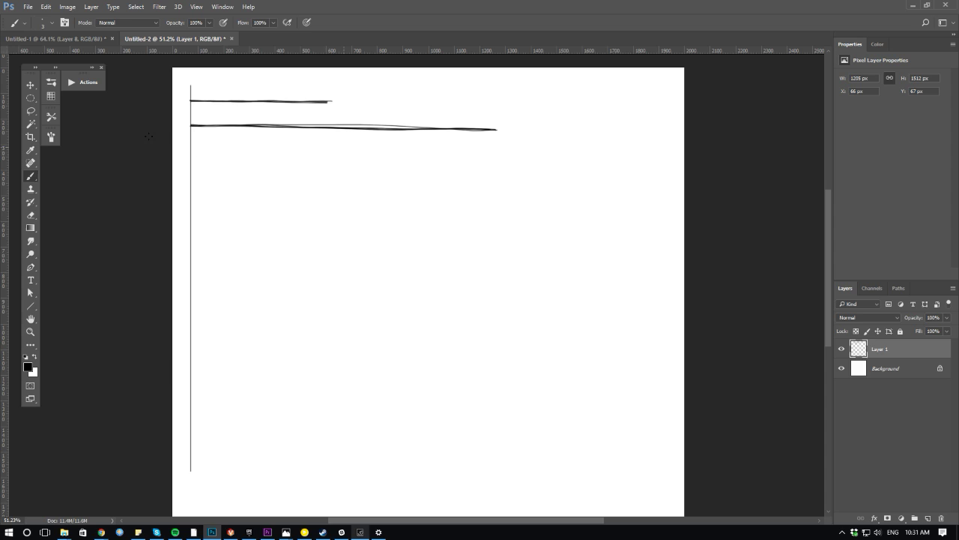
{"action": "left_click_drag", "start_coordinate": [191, 156], "coordinate": [407, 160]}
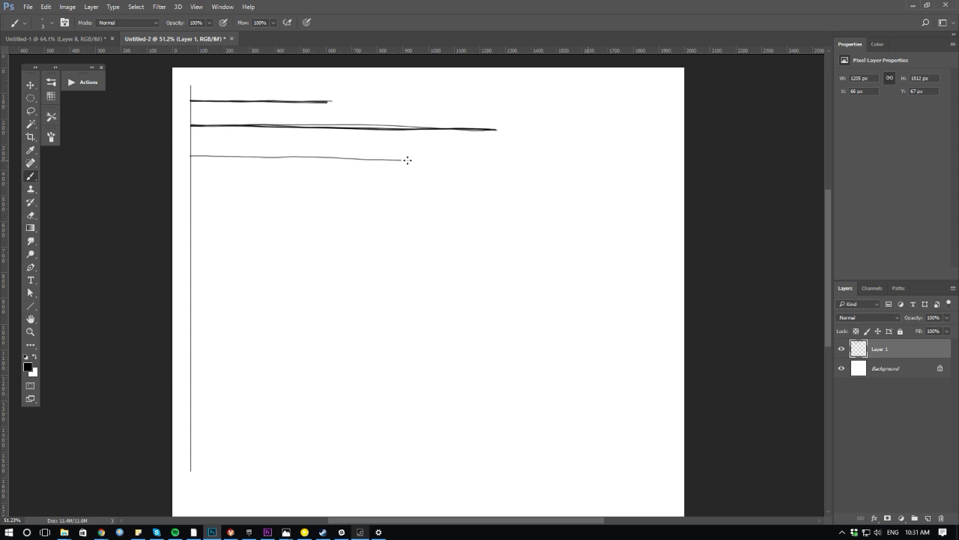
- Extend the third horizontal line nearly to the right edge and start a short fourth line
{"action": "left_click_drag", "start_coordinate": [407, 159], "coordinate": [662, 166]}
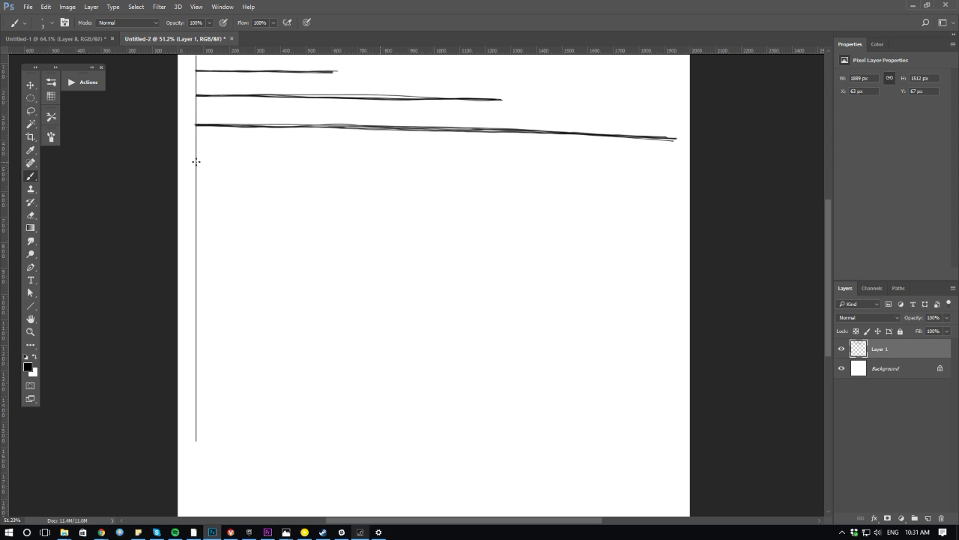
{"action": "left_click_drag", "start_coordinate": [197, 161], "coordinate": [337, 158]}
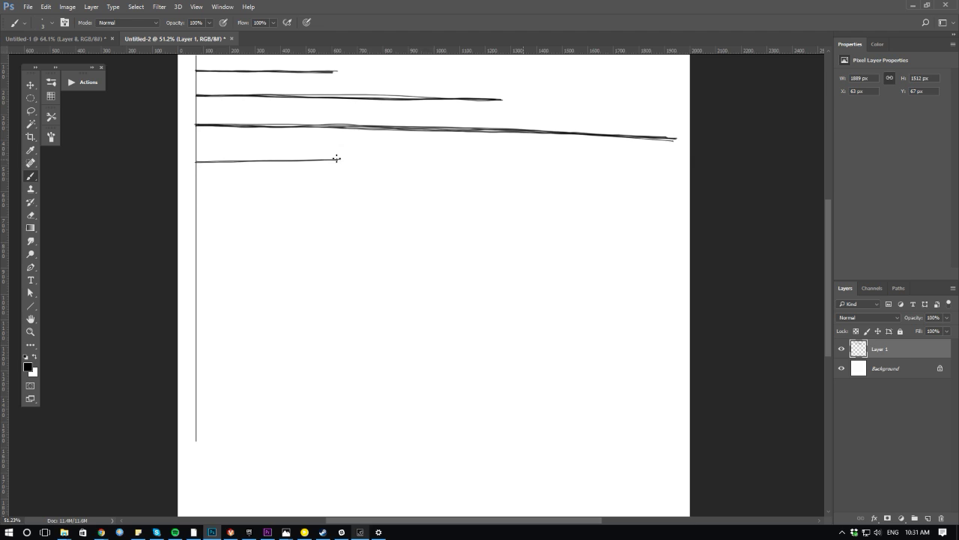
- Retrace the short fourth horizontal line from the vertical line to make it heavier
{"action": "left_click_drag", "start_coordinate": [197, 161], "coordinate": [345, 158]}
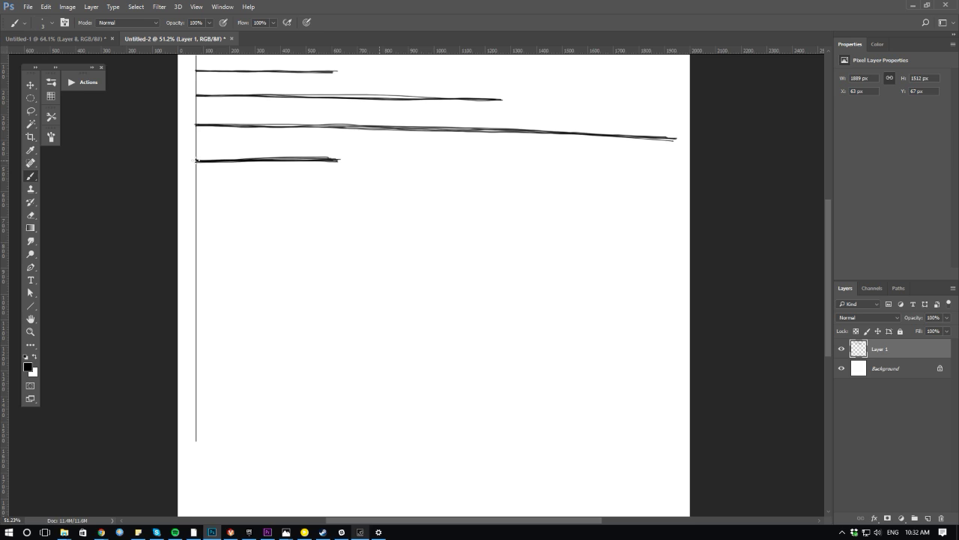
{"action": "left_click_drag", "start_coordinate": [197, 190], "coordinate": [288, 191]}
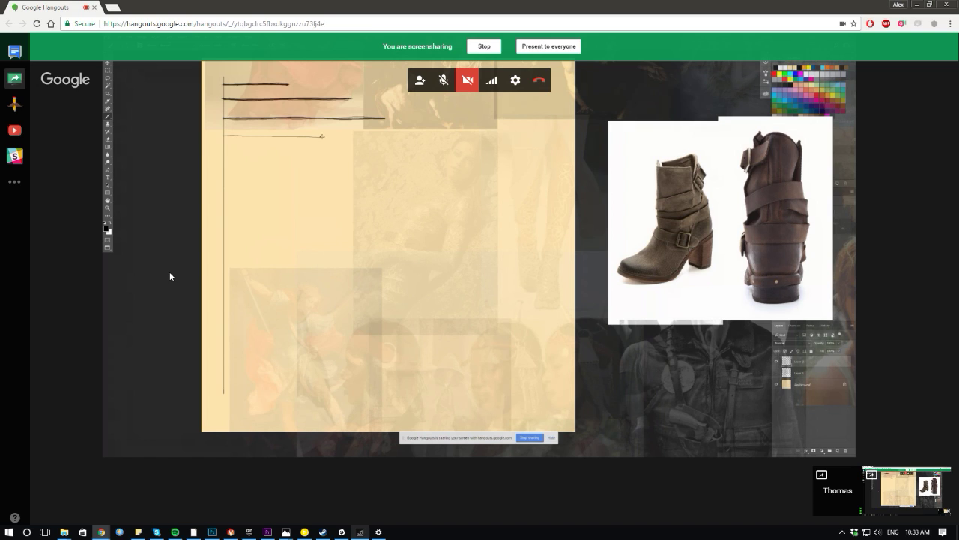
- Brush a medium-length fifth horizontal line below the short fourth one
{"action": "left_click_drag", "start_coordinate": [225, 136], "coordinate": [322, 135]}
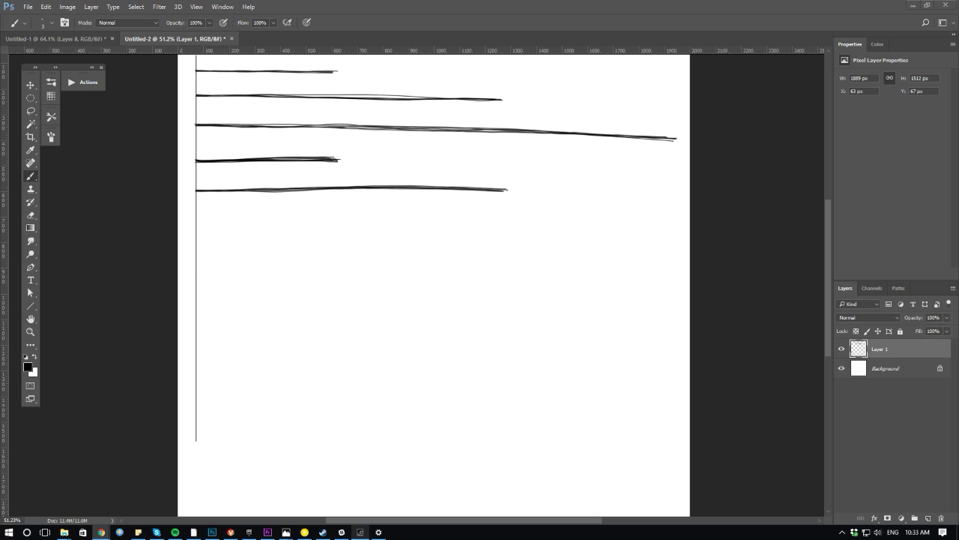
- Brush a sixth horizontal line from the vertical line, extending it nearly across the page
{"action": "left_click_drag", "start_coordinate": [197, 230], "coordinate": [412, 230]}
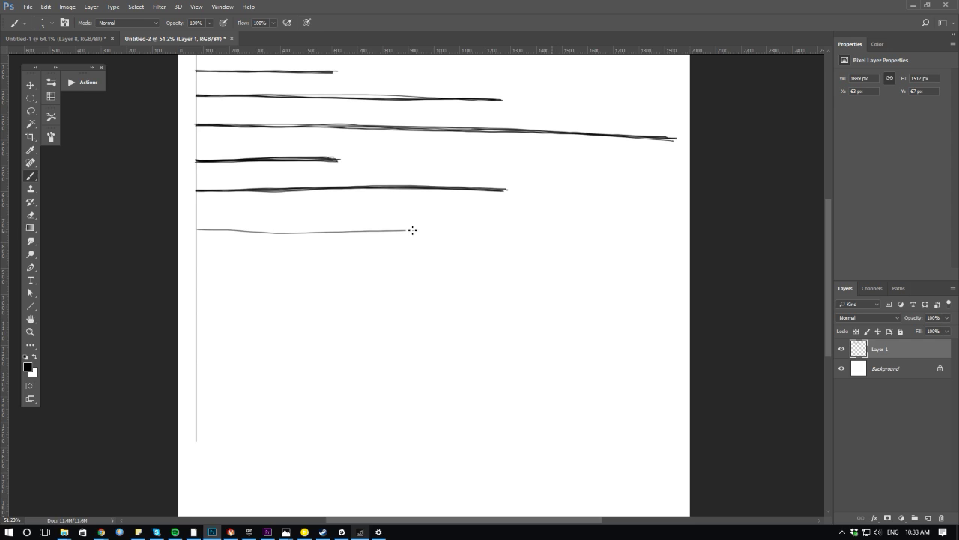
{"action": "left_click_drag", "start_coordinate": [412, 229], "coordinate": [658, 230]}
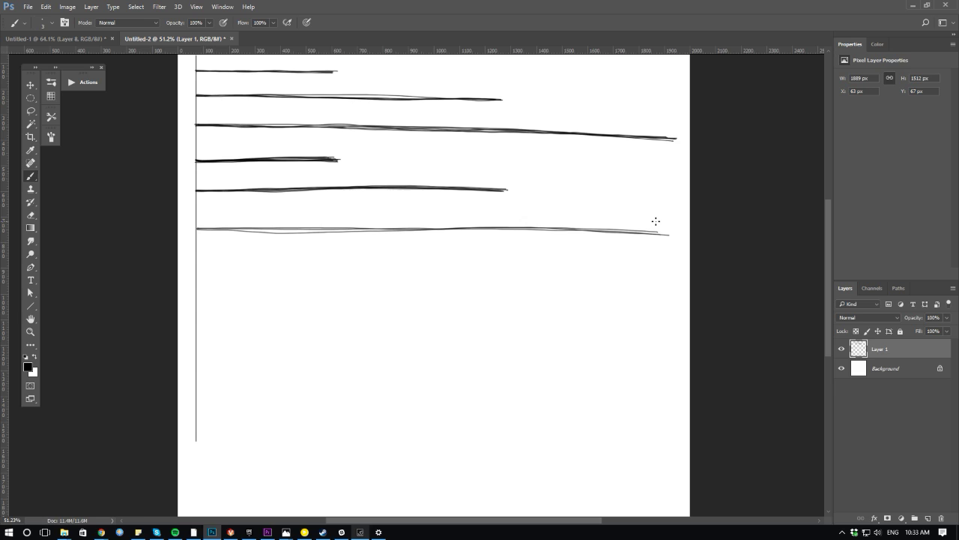
{"action": "mouse_move", "coordinate": [186, 220]}
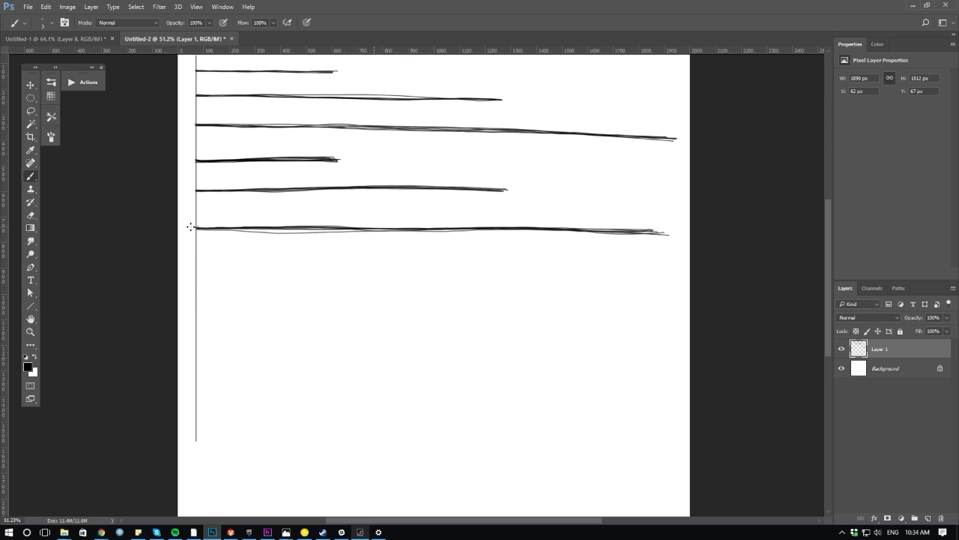
{"action": "mouse_move", "coordinate": [208, 319]}
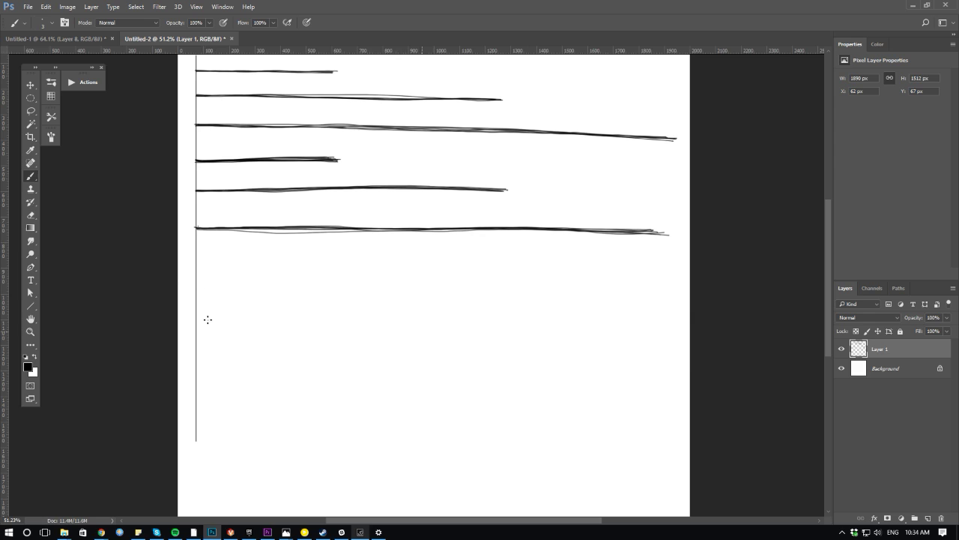
{"action": "mouse_move", "coordinate": [207, 298]}
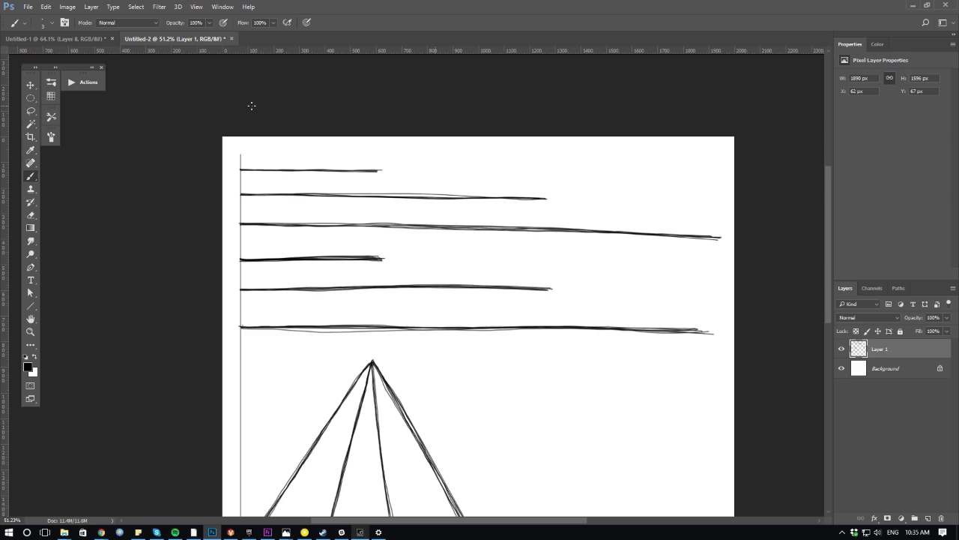
{"action": "mouse_move", "coordinate": [176, 124]}
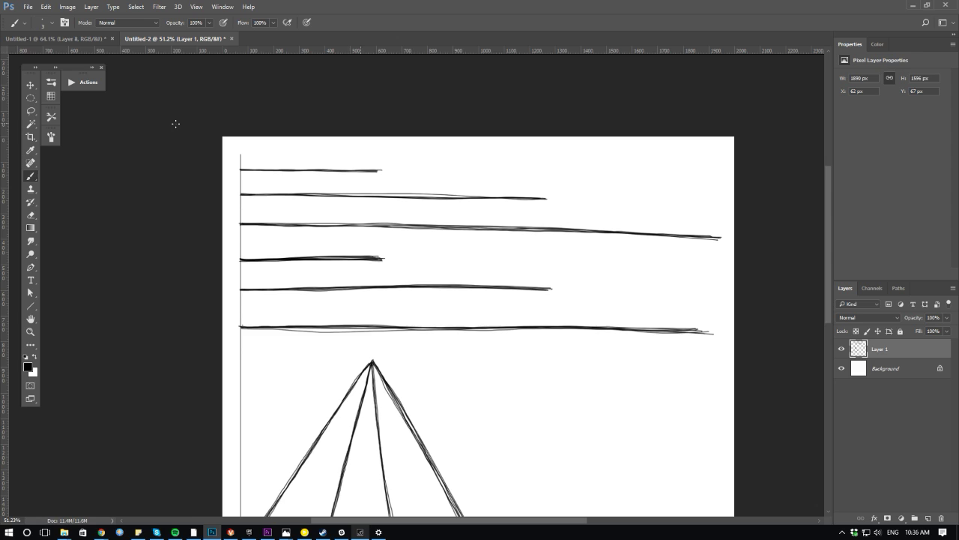
{"action": "mouse_move", "coordinate": [208, 144]}
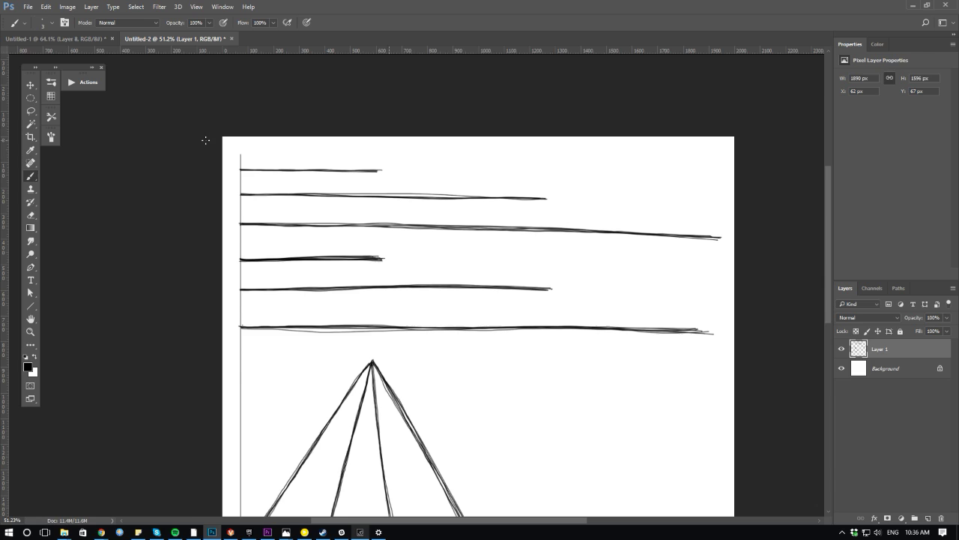
{"action": "mouse_move", "coordinate": [287, 116]}
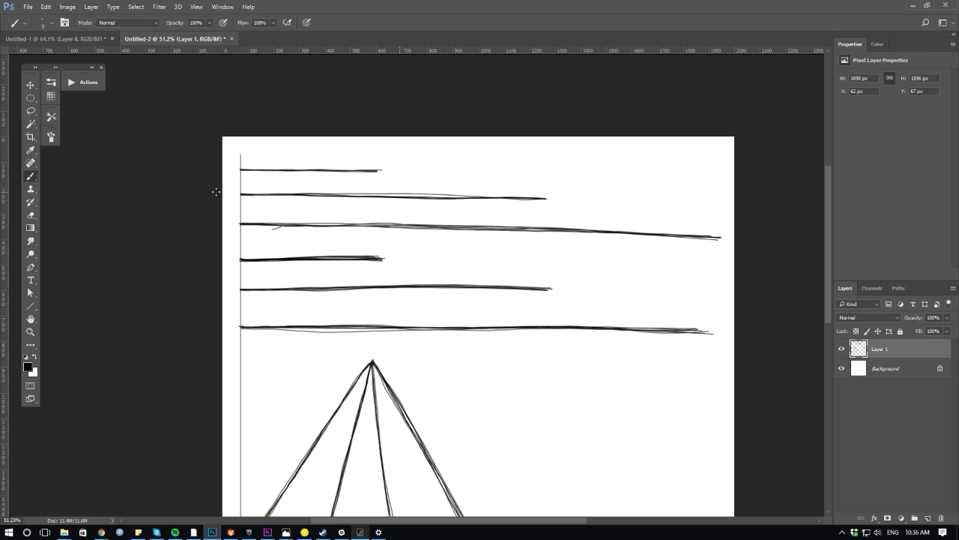
- Sketch a small circle at the left end of the third horizontal line
{"action": "left_click_drag", "start_coordinate": [427, 362], "coordinate": [490, 446]}
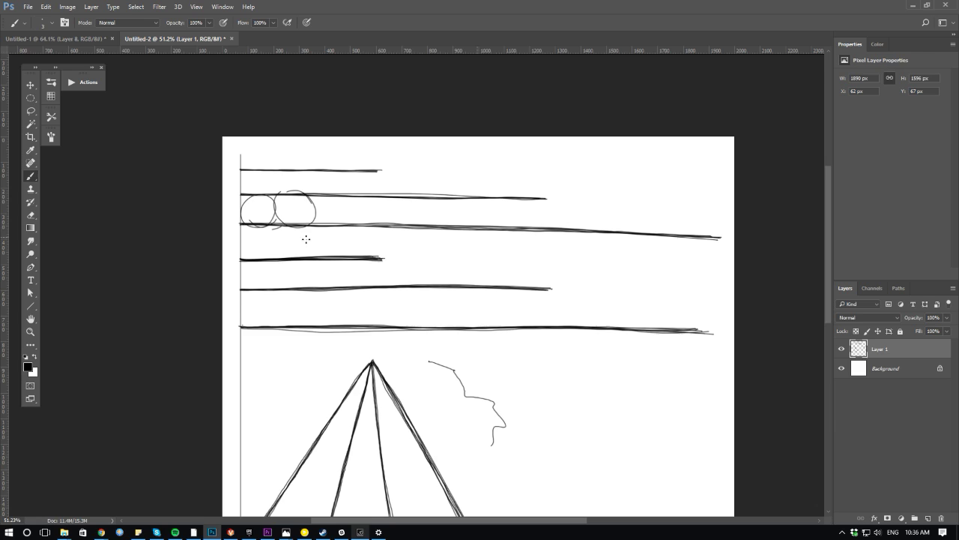
- Sketch another small circle along the third line to extend the row of circles
{"action": "left_click_drag", "start_coordinate": [322, 210], "coordinate": [442, 218]}
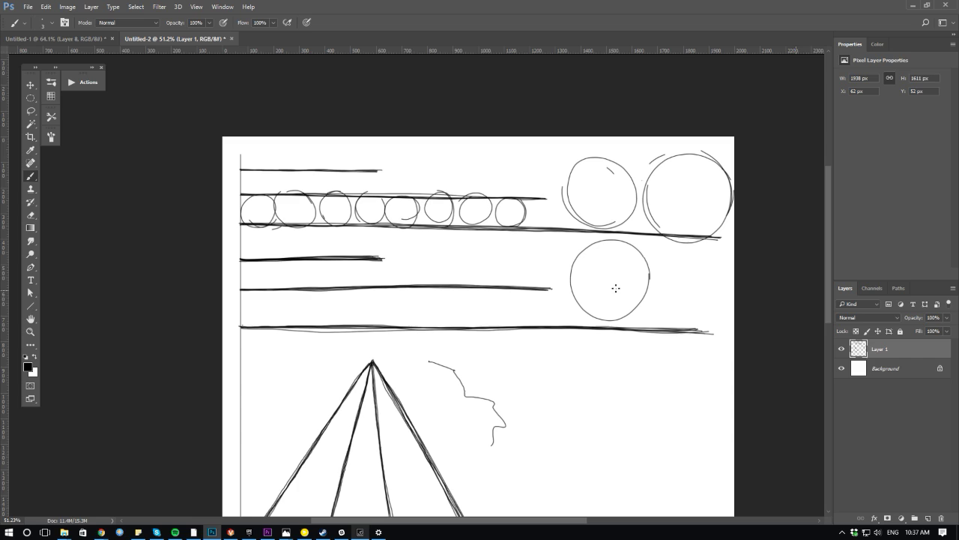
{"action": "mouse_move", "coordinate": [680, 300]}
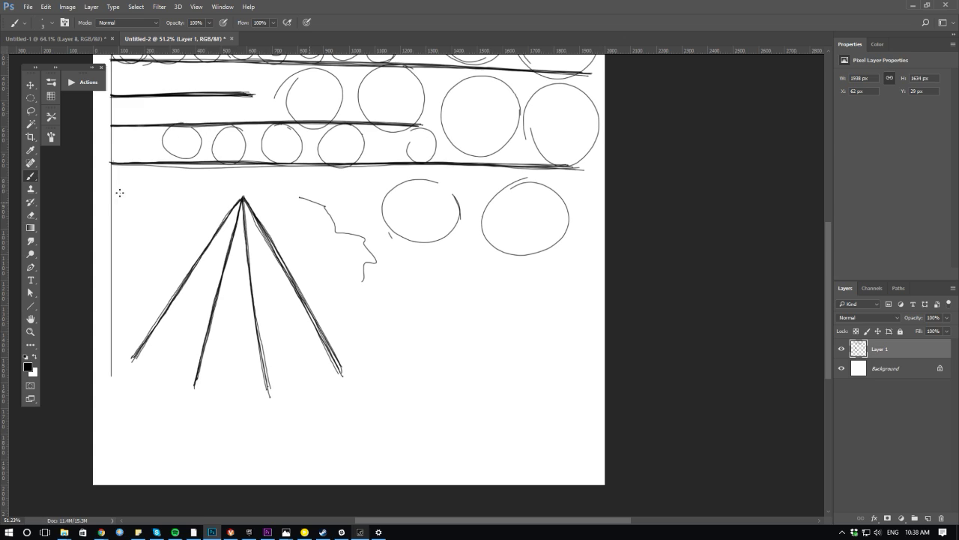
{"action": "mouse_move", "coordinate": [458, 278]}
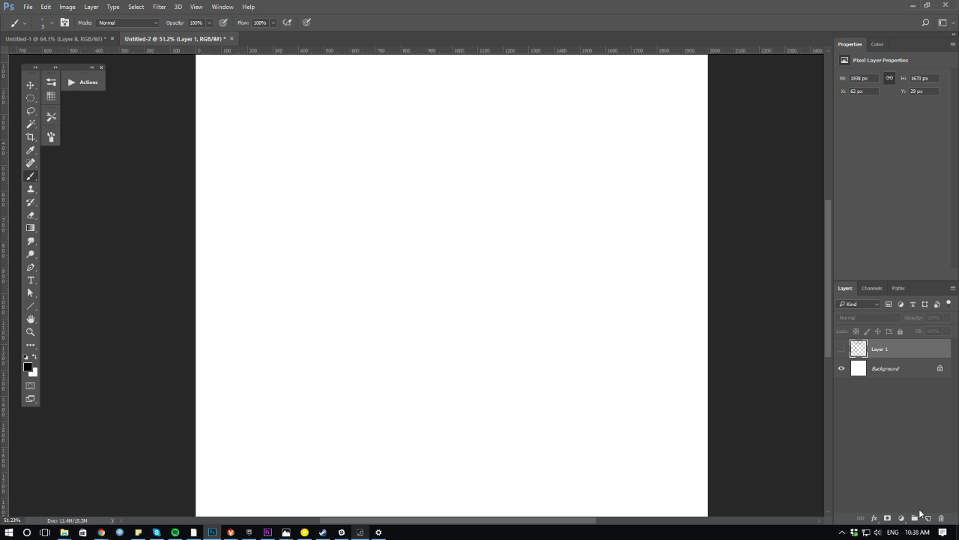
- Add Layer 2 and brush a long sweeping curve across the page
{"action": "left_click", "coordinate": [914, 518]}
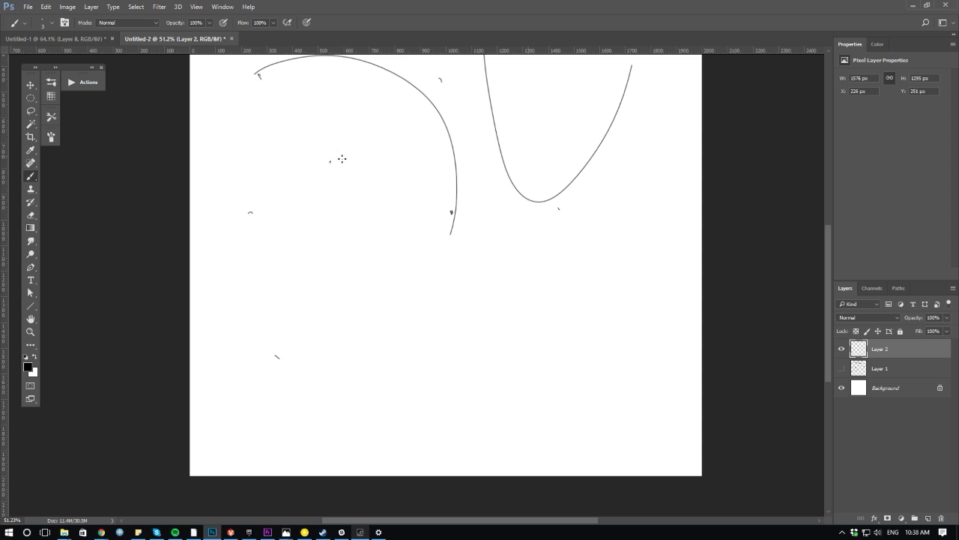
{"action": "left_click_drag", "start_coordinate": [341, 159], "coordinate": [307, 397]}
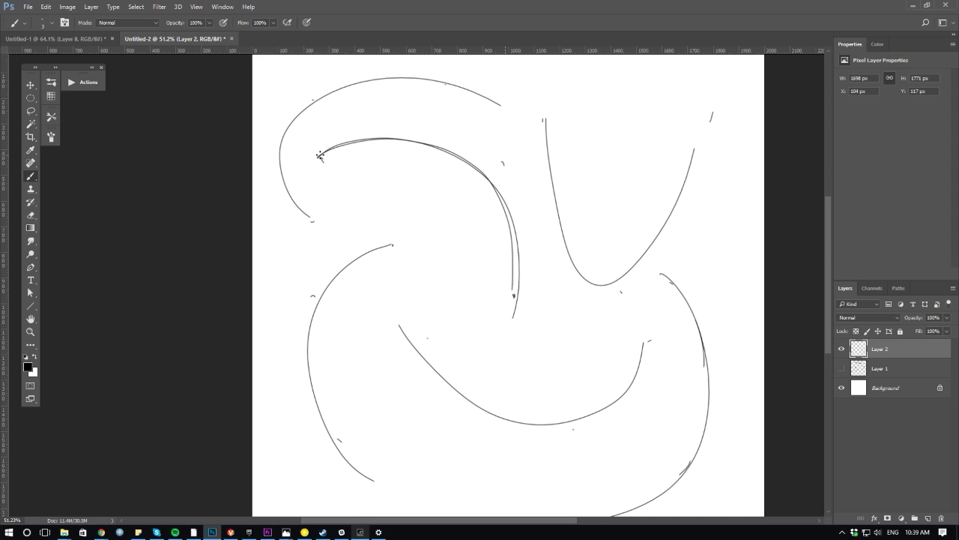
- Retrace the sweeping pinwheel curves near the top left to firm up their lines
{"action": "left_click_drag", "start_coordinate": [320, 155], "coordinate": [513, 319]}
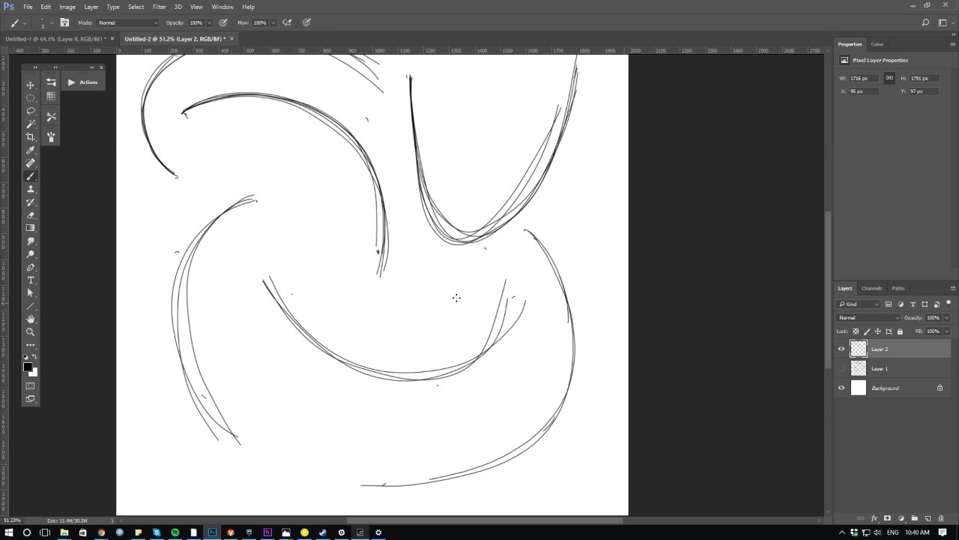
{"action": "scroll", "scroll_direction": "down", "scroll_amount": 3}
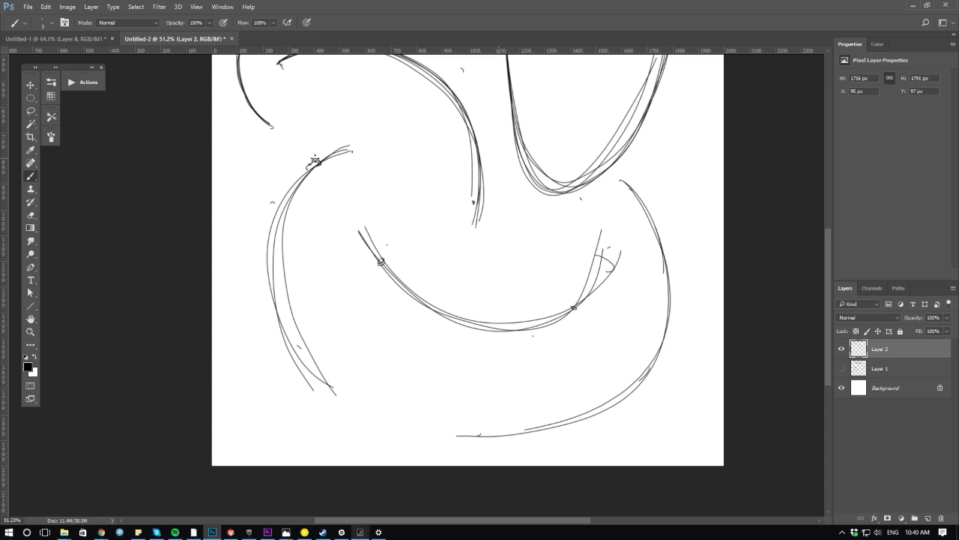
{"action": "left_click_drag", "start_coordinate": [314, 158], "coordinate": [345, 139]}
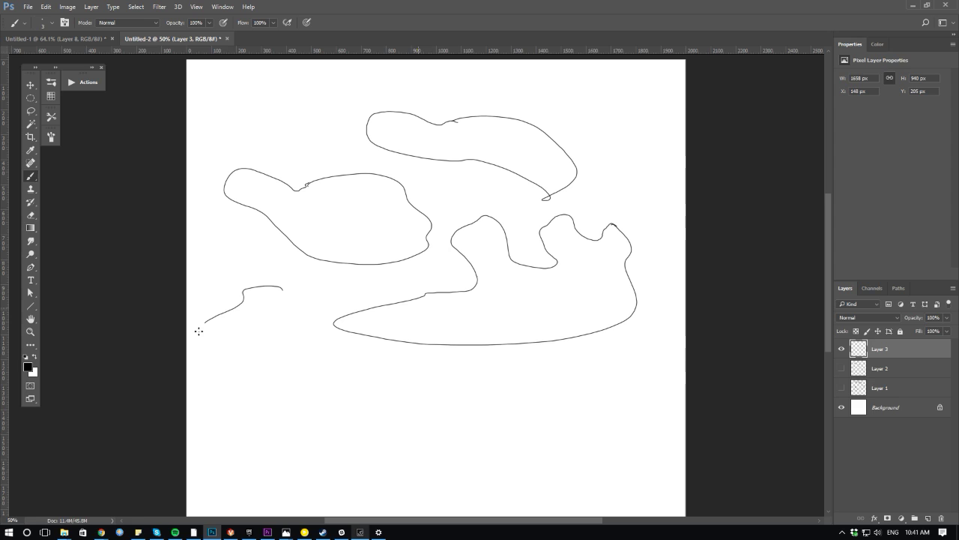
- Draw another closed blob outline across the lower canvas on Layer 3
{"action": "left_click_drag", "start_coordinate": [199, 331], "coordinate": [589, 424]}
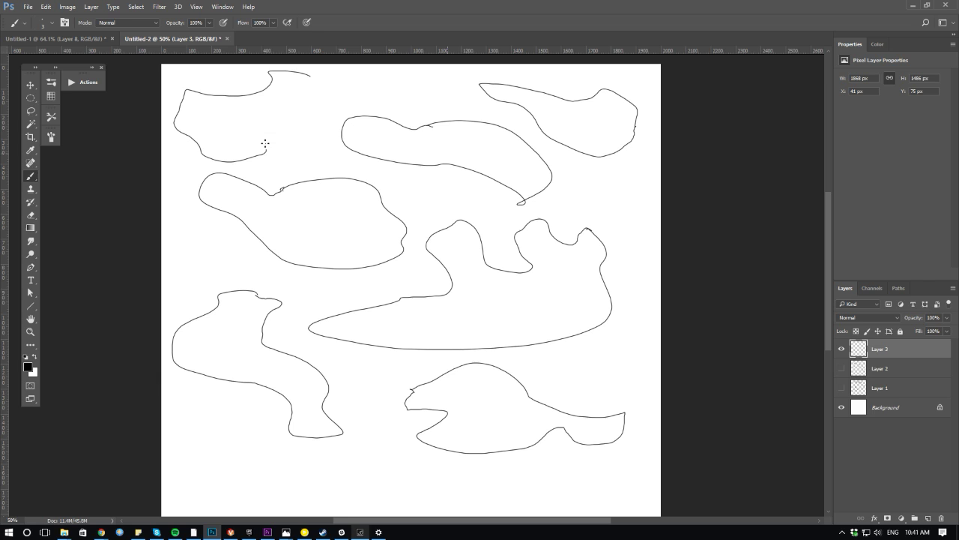
{"action": "scroll", "scroll_direction": "down", "scroll_amount": 3}
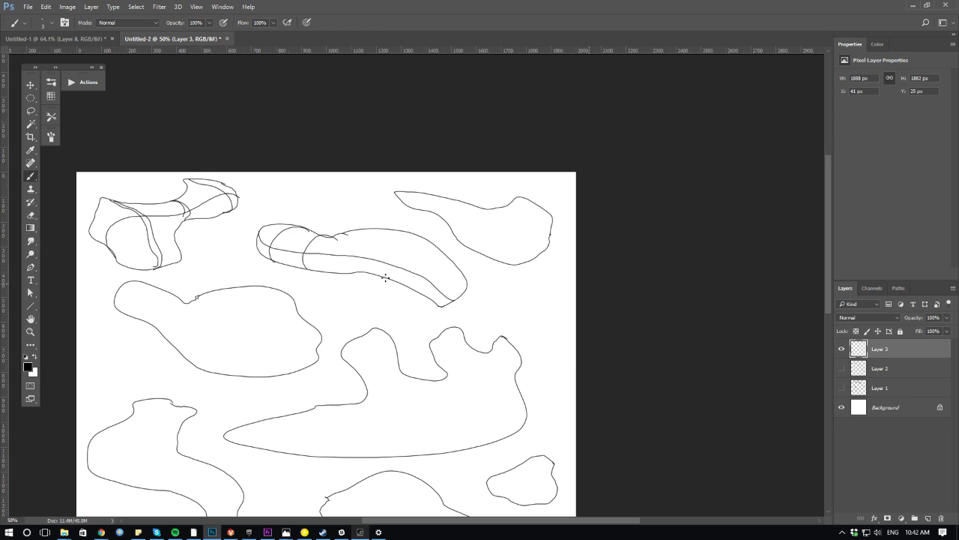
{"action": "mouse_move", "coordinate": [194, 280]}
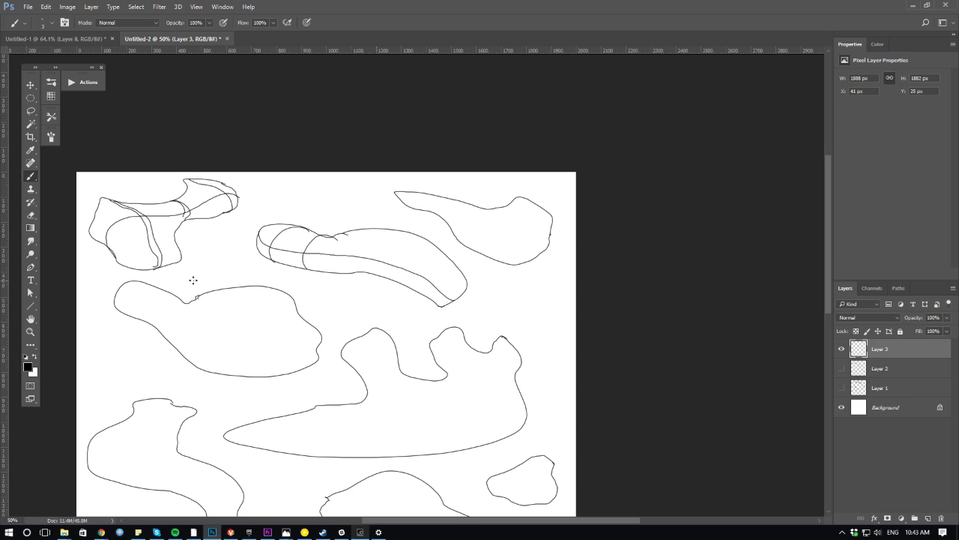
{"action": "mouse_move", "coordinate": [492, 210]}
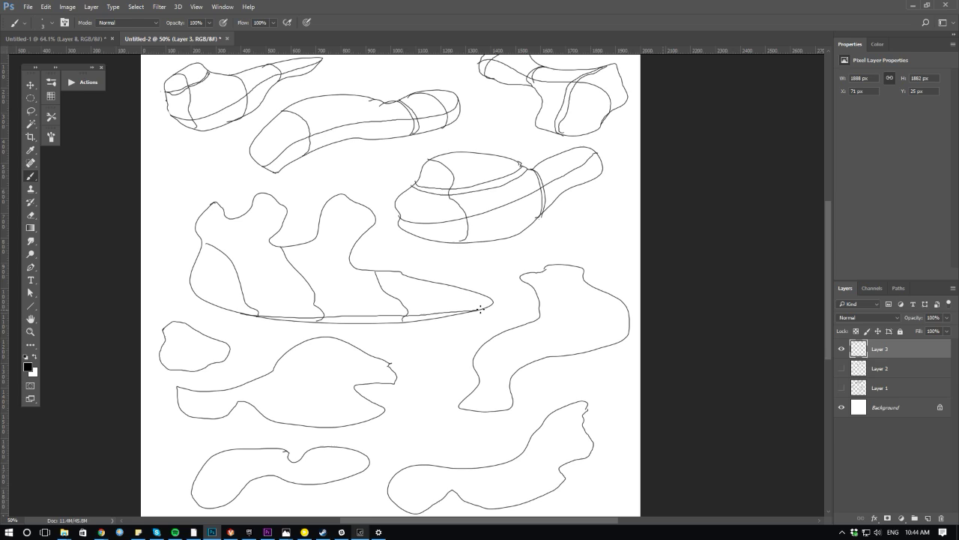
{"action": "mouse_move", "coordinate": [201, 284]}
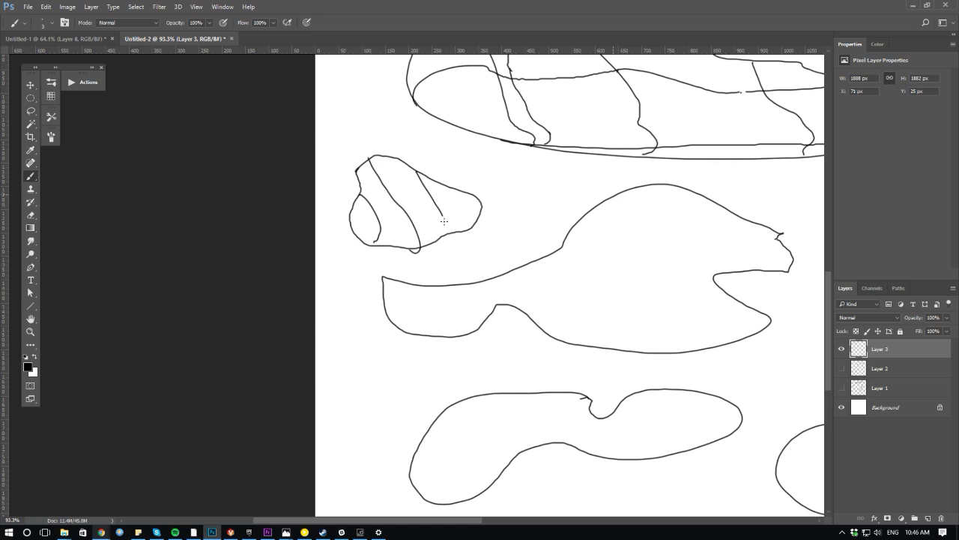
- Stroke a curved cross-contour line across the tall S-shaped blob at right
{"action": "left_click_drag", "start_coordinate": [450, 195], "coordinate": [360, 224]}
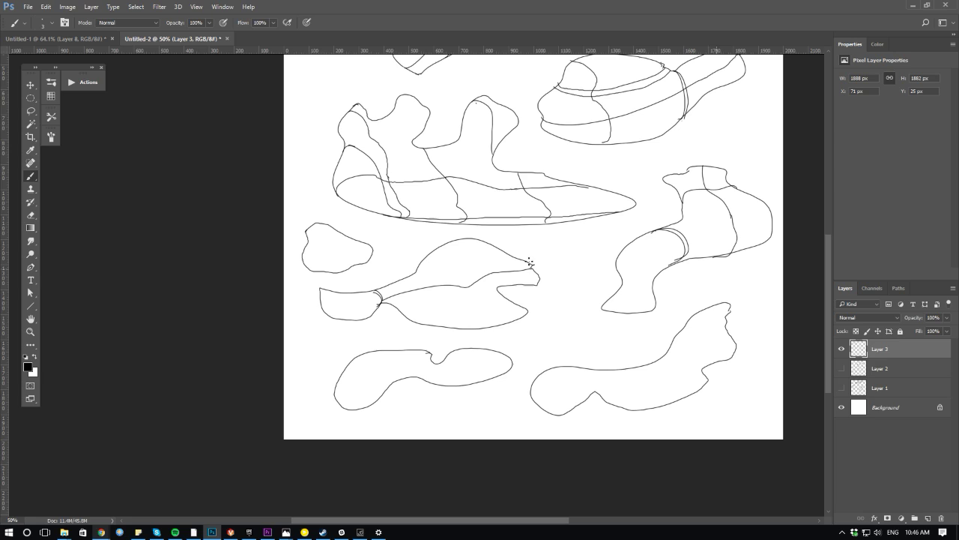
{"action": "mouse_move", "coordinate": [461, 225]}
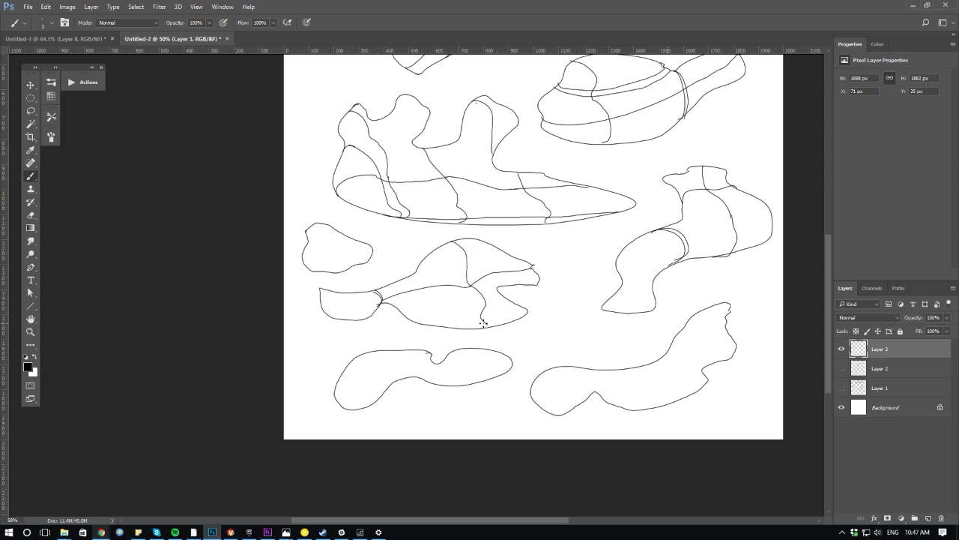
{"action": "mouse_move", "coordinate": [451, 242]}
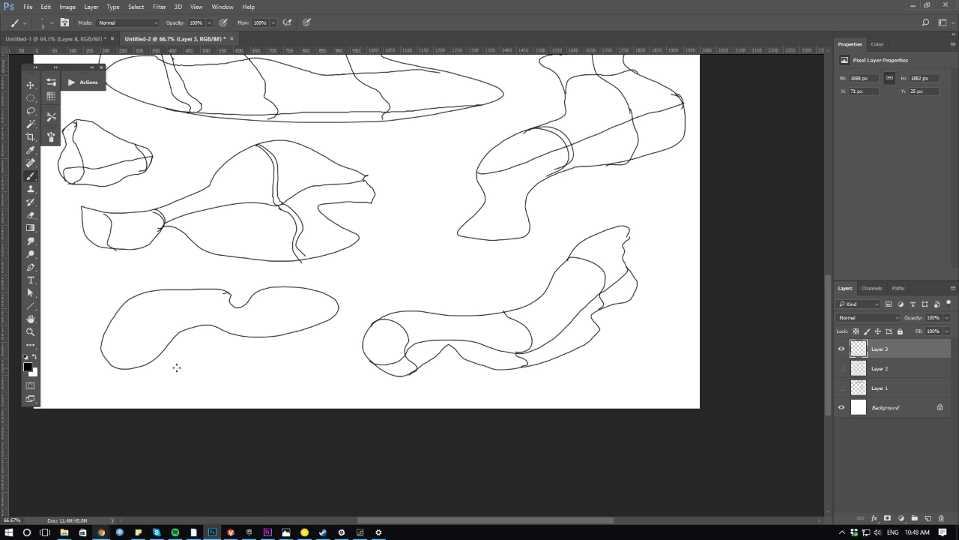
{"action": "mouse_move", "coordinate": [333, 347]}
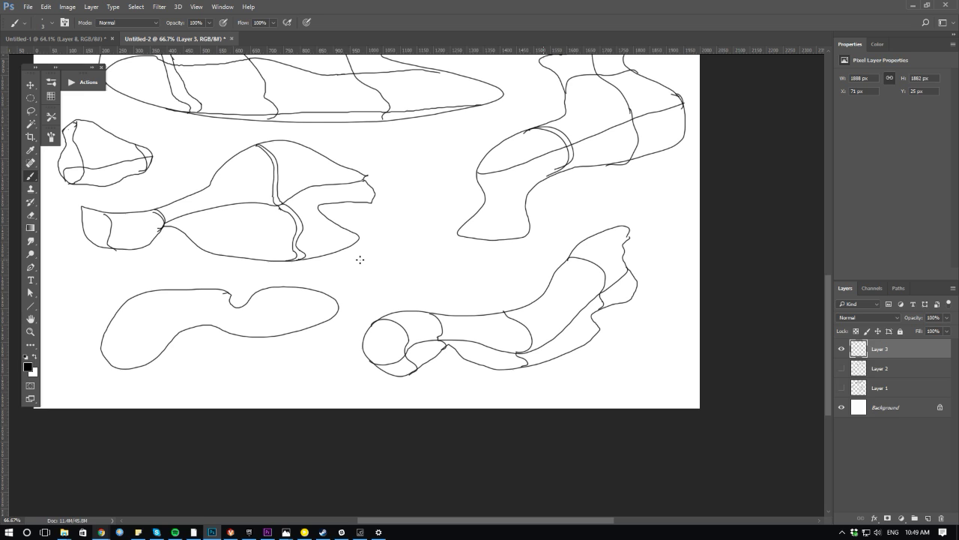
- Scroll the canvas toward the empty space above the long bottom-right blob
{"action": "scroll", "scroll_direction": "down", "scroll_amount": 3}
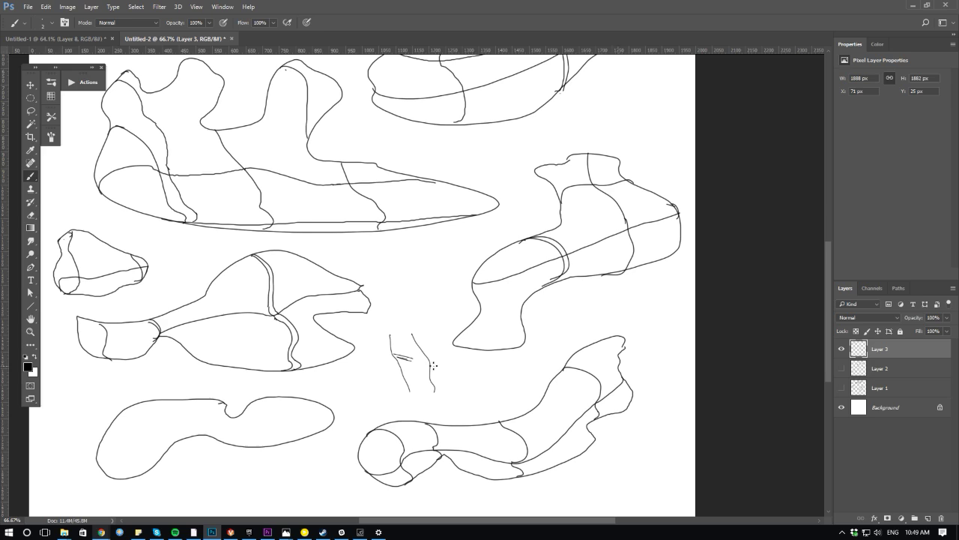
- Sketch the small new form's lines and add dark shading strokes to it
{"action": "left_click_drag", "start_coordinate": [401, 356], "coordinate": [409, 389]}
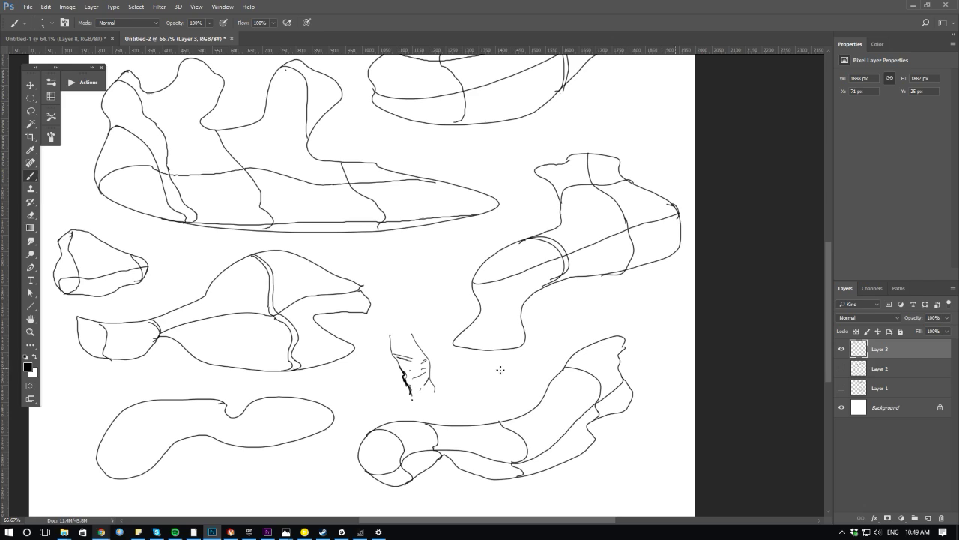
{"action": "left_click_drag", "start_coordinate": [461, 386], "coordinate": [498, 382]}
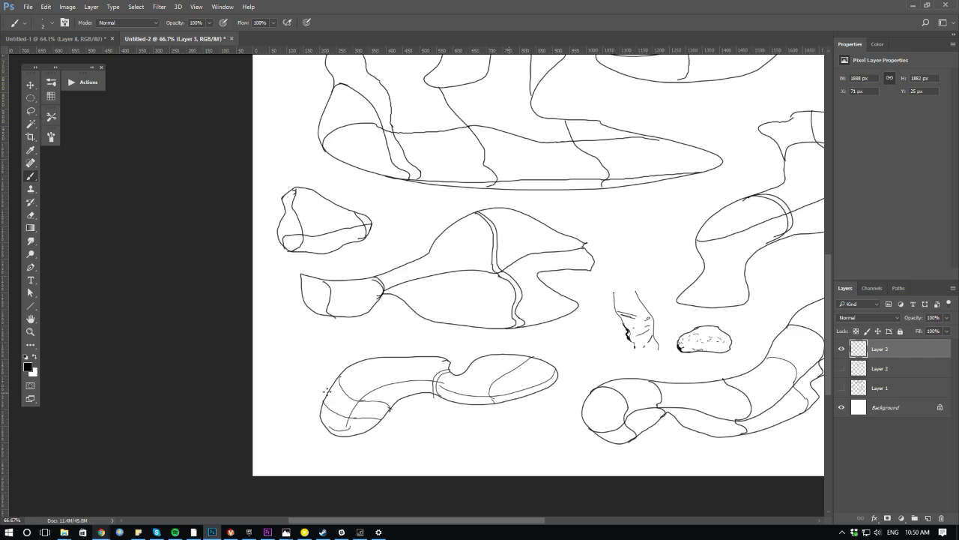
{"action": "mouse_move", "coordinate": [404, 348]}
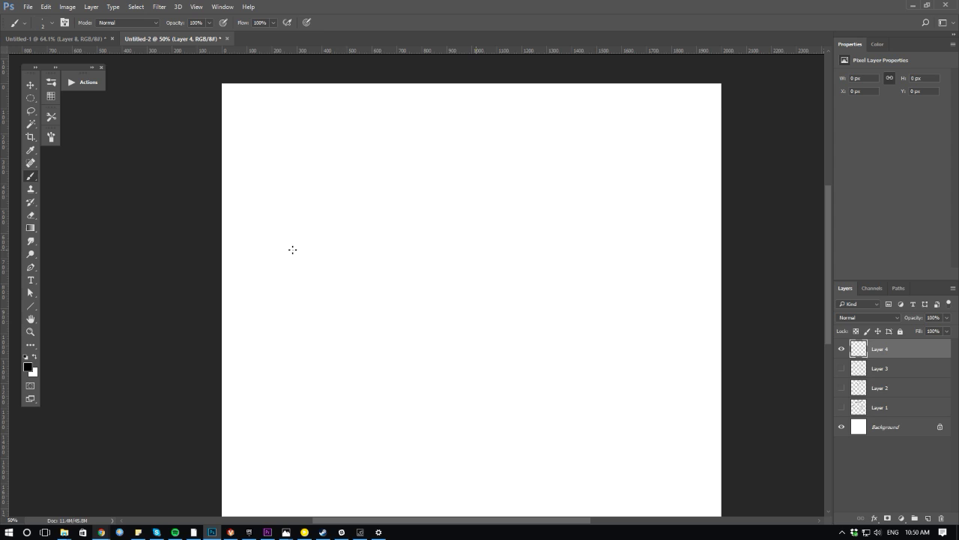
{"action": "mouse_move", "coordinate": [429, 278]}
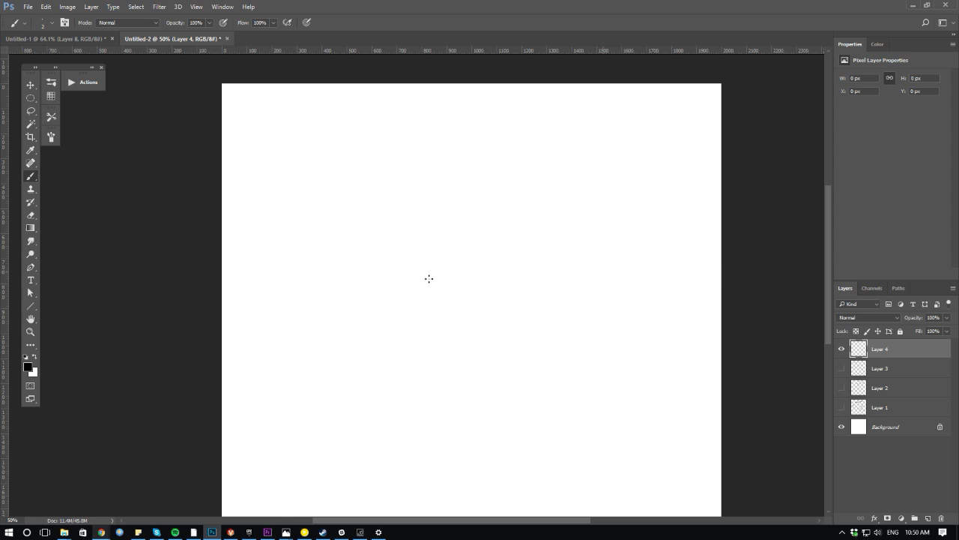
- Draw the first horizontal edges of a perspective box on Layer 4
{"action": "left_click_drag", "start_coordinate": [328, 283], "coordinate": [416, 284]}
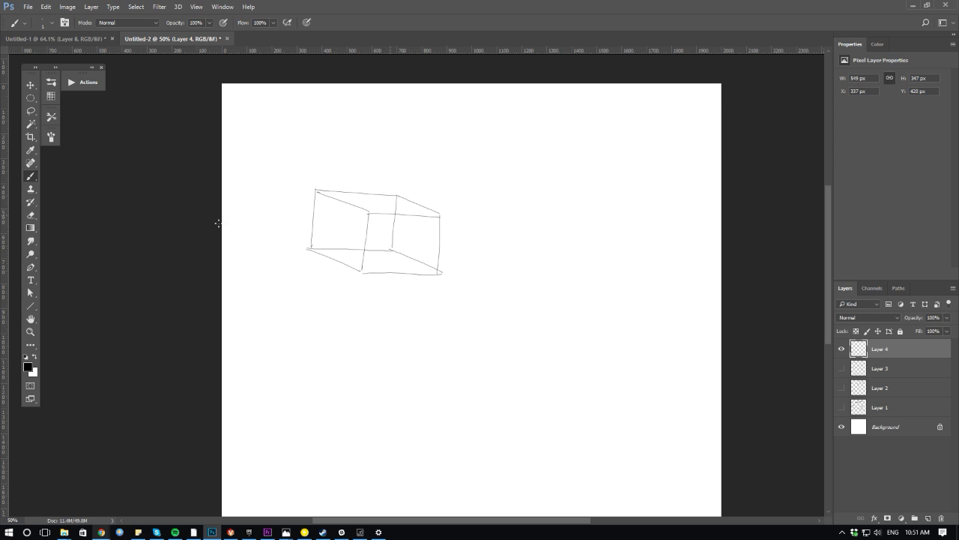
- Sketch a second box above the first and the edges of a tilted third box
{"action": "left_click_drag", "start_coordinate": [388, 120], "coordinate": [360, 180]}
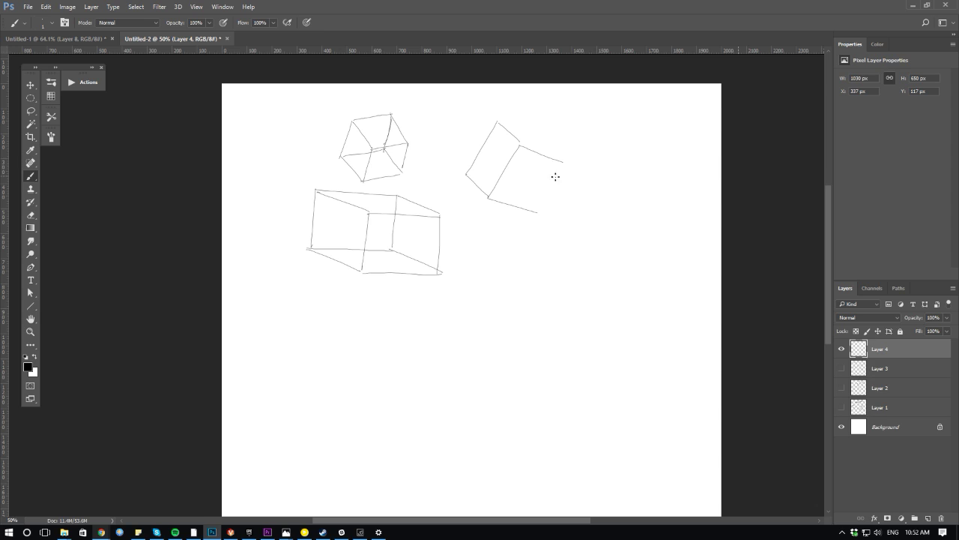
{"action": "left_click_drag", "start_coordinate": [555, 176], "coordinate": [532, 214]}
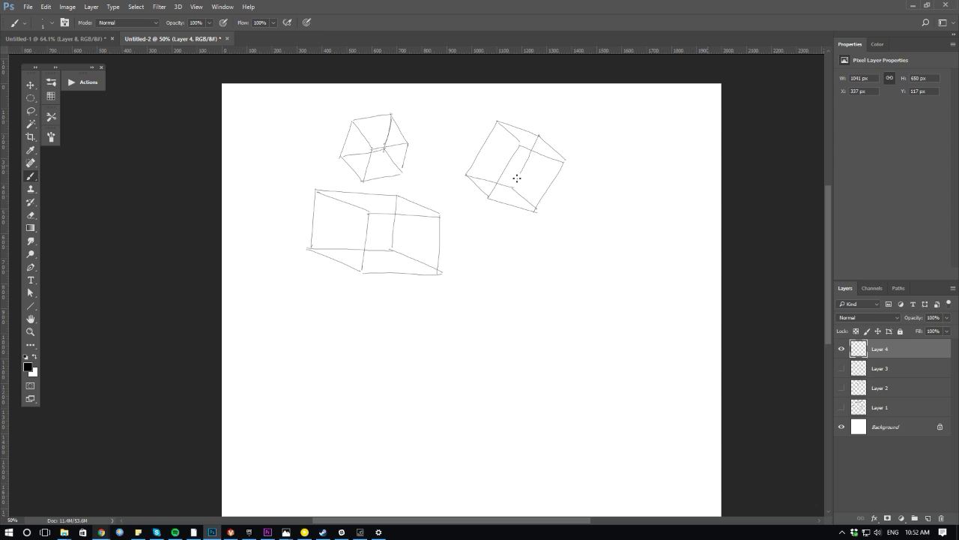
{"action": "mouse_move", "coordinate": [368, 327]}
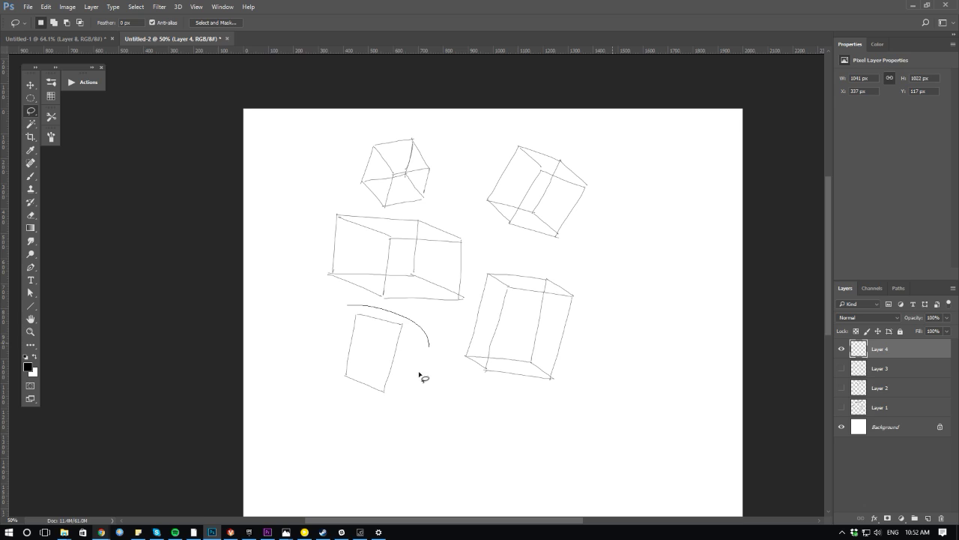
{"action": "left_click", "coordinate": [31, 150]}
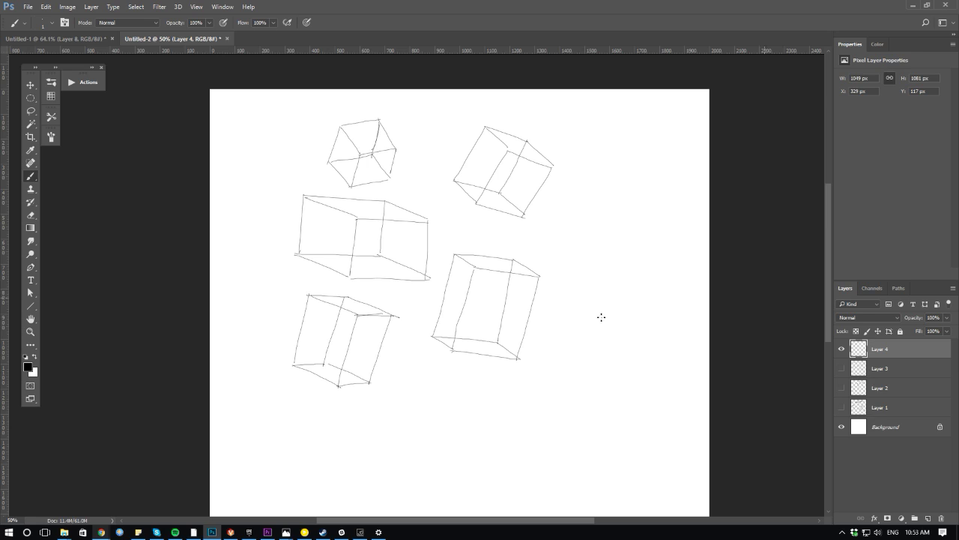
- Draw the first long edges of a flat slab box tilted at right
{"action": "left_click_drag", "start_coordinate": [532, 232], "coordinate": [626, 273]}
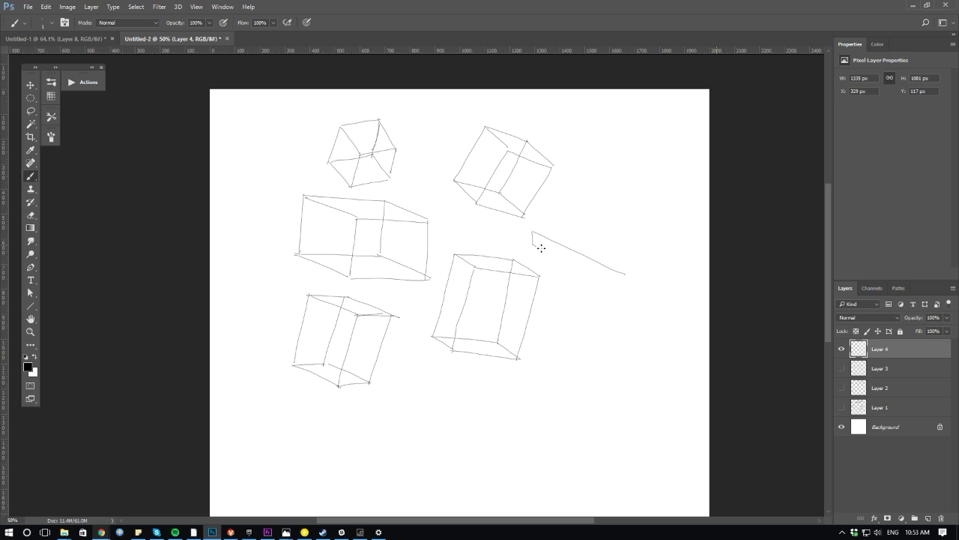
{"action": "left_click_drag", "start_coordinate": [539, 247], "coordinate": [682, 255]}
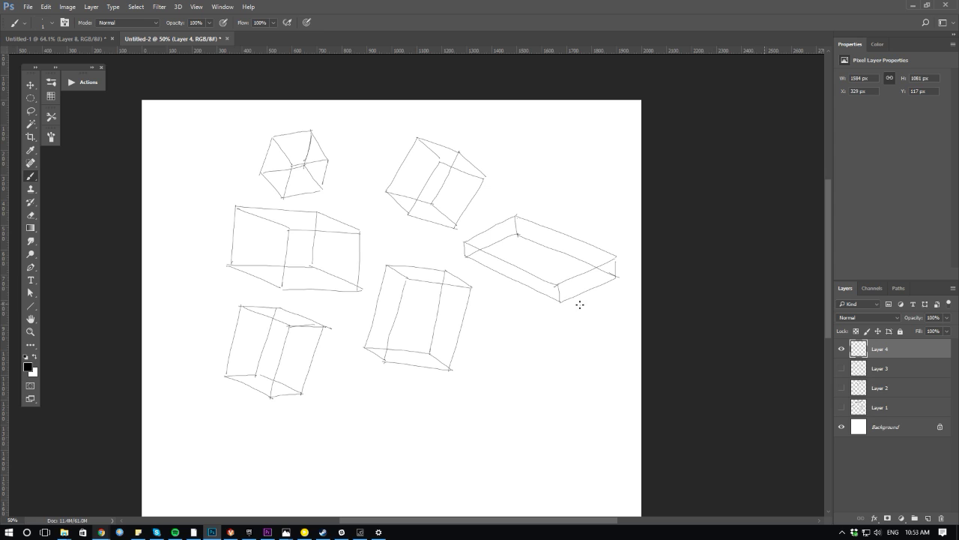
- Sketch a small box overlapping the tall central box's lower corner
{"action": "scroll", "scroll_direction": "up", "scroll_amount": 3}
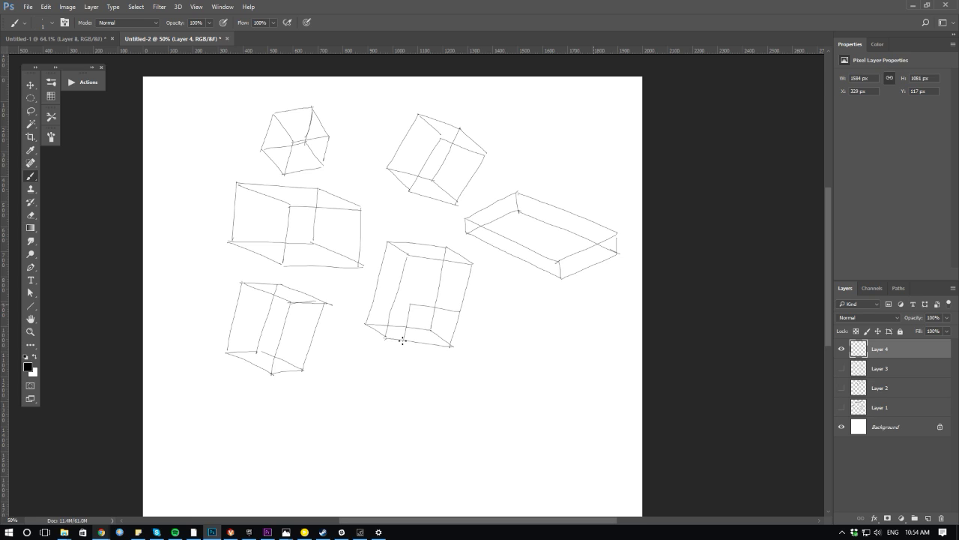
{"action": "left_click_drag", "start_coordinate": [403, 341], "coordinate": [487, 368]}
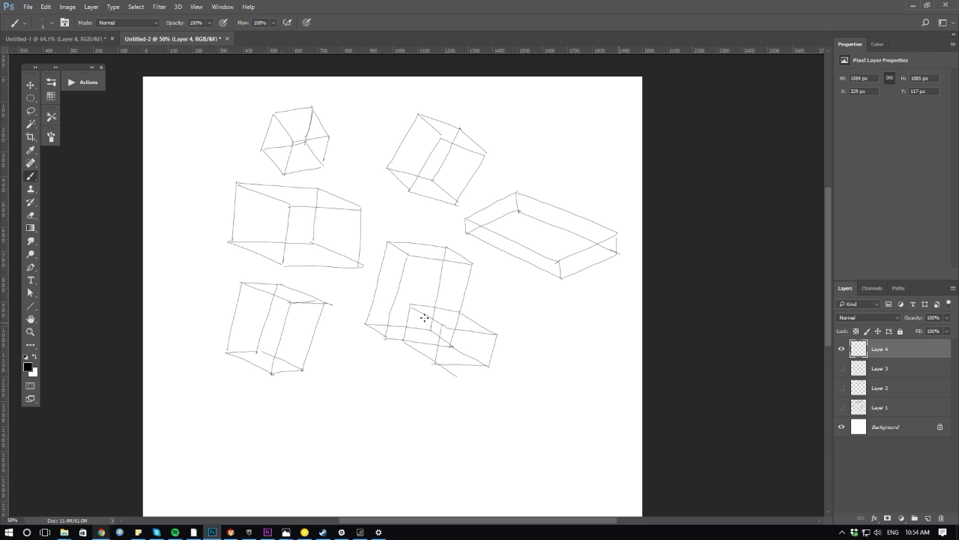
{"action": "mouse_move", "coordinate": [408, 368]}
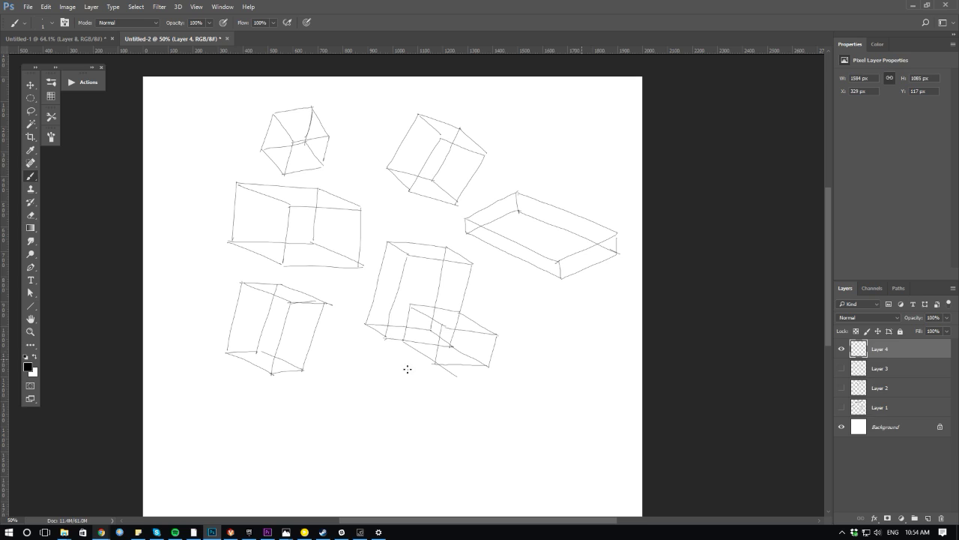
{"action": "mouse_move", "coordinate": [420, 304]}
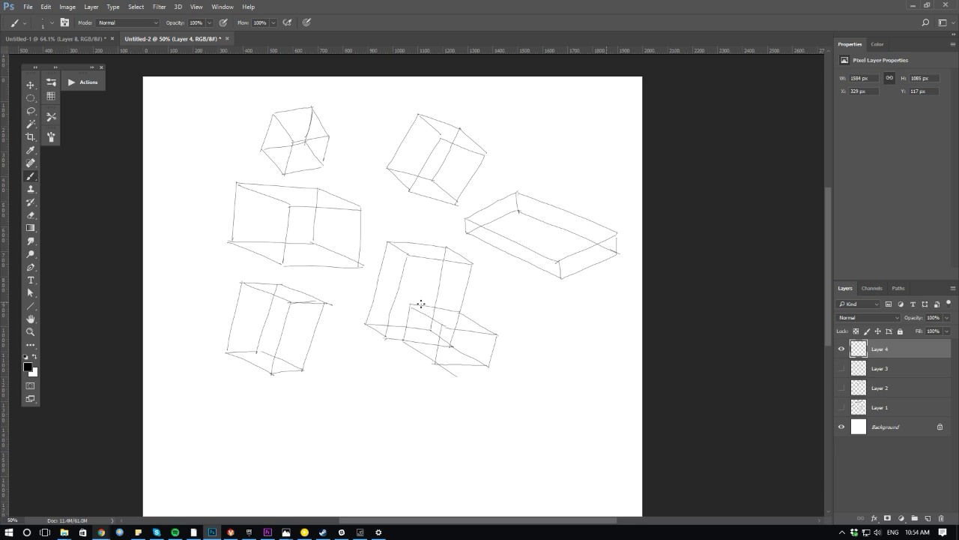
{"action": "mouse_move", "coordinate": [368, 326]}
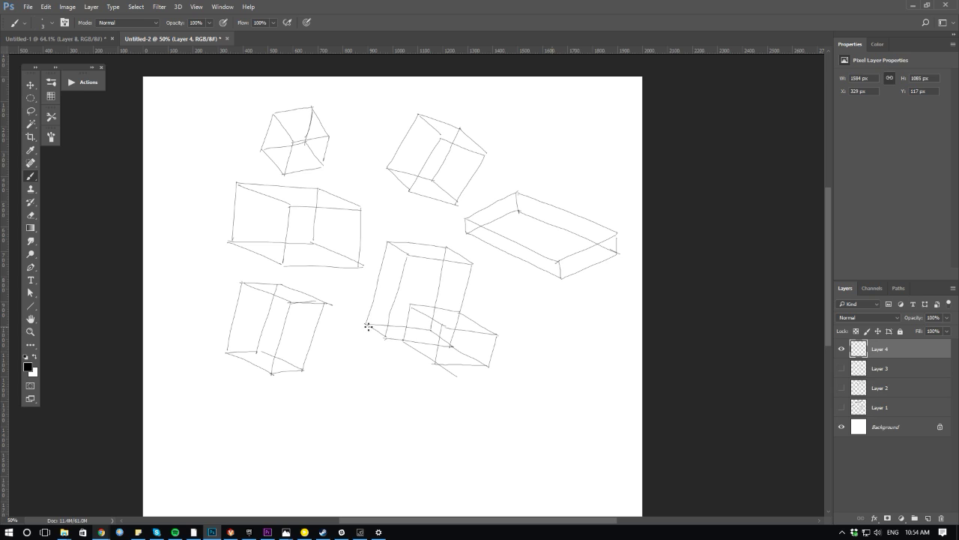
- Retrace the combined boxes' outline with heavier lines and switch to the Lasso tool
{"action": "left_click_drag", "start_coordinate": [369, 326], "coordinate": [445, 364]}
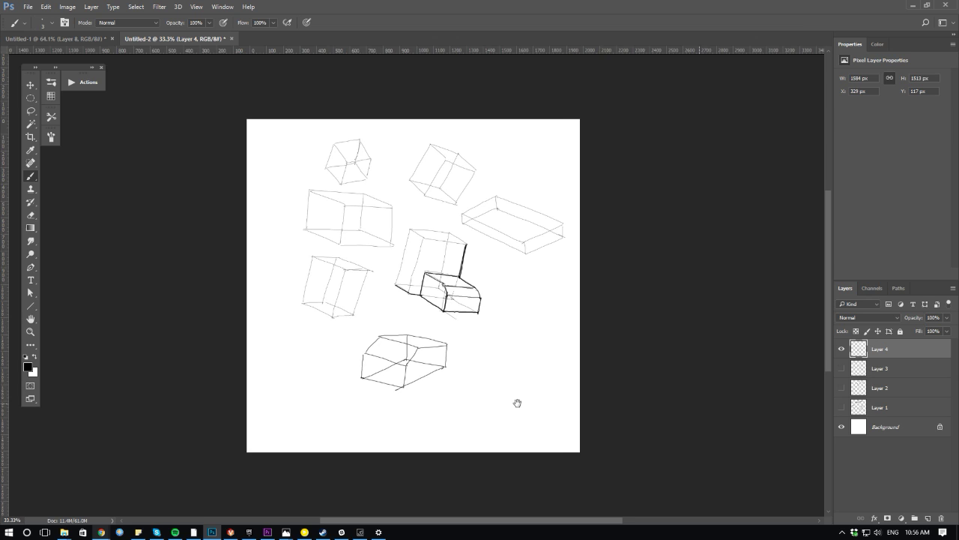
{"action": "left_click", "coordinate": [31, 111]}
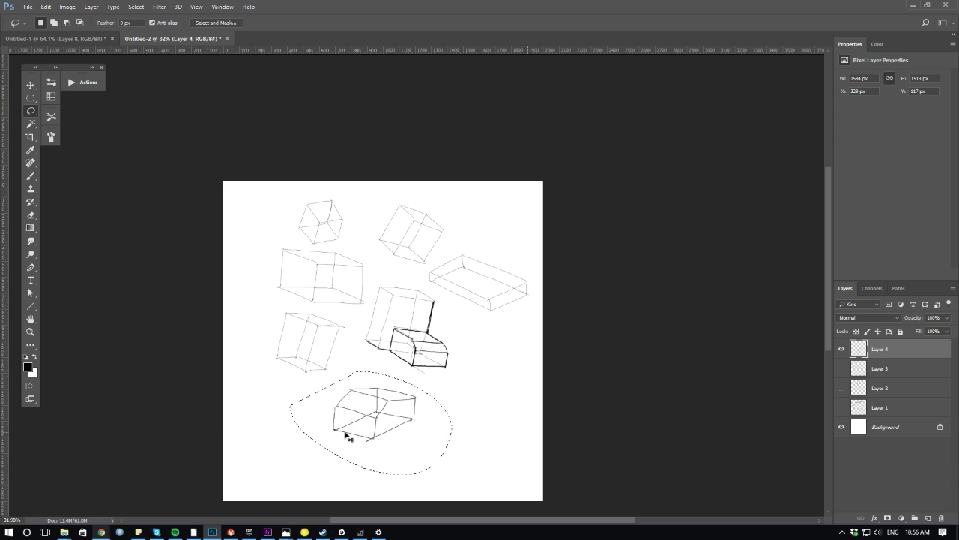